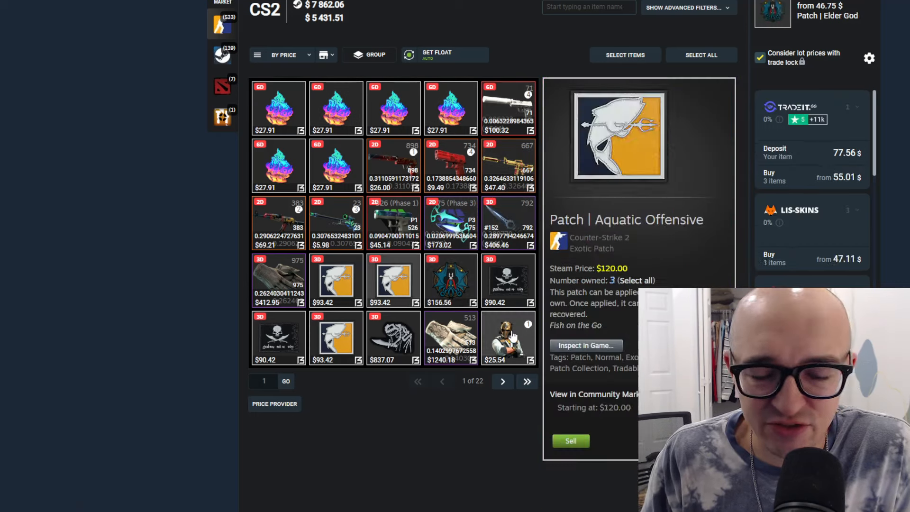
- Switch from the CS.MONEY inventory to the X post and follow its youtu.be CS2 update link
{"action": "left_click", "coordinate": [509, 338]}
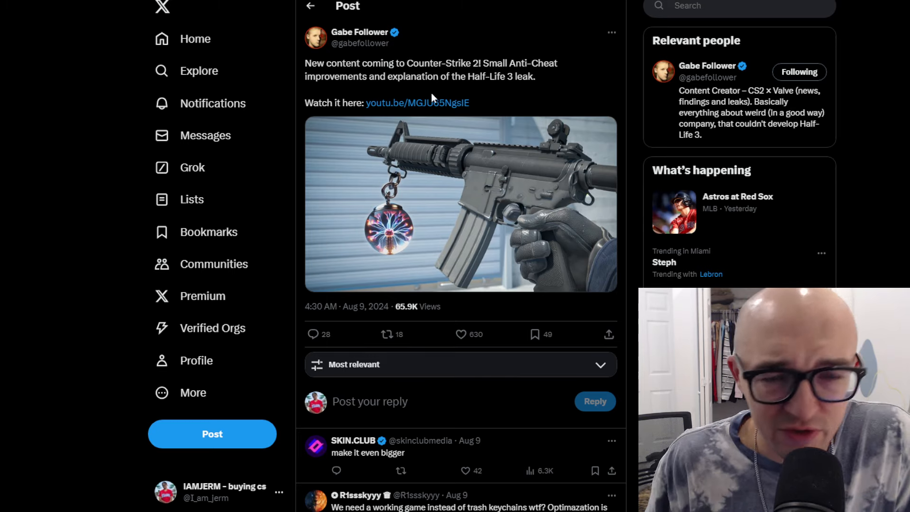
{"action": "left_click", "coordinate": [417, 102]}
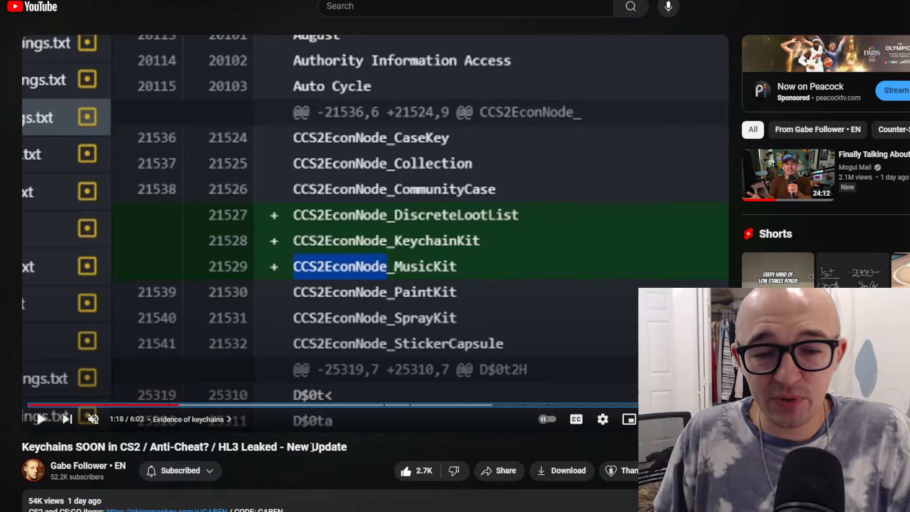
{"action": "mouse_move", "coordinate": [464, 260]}
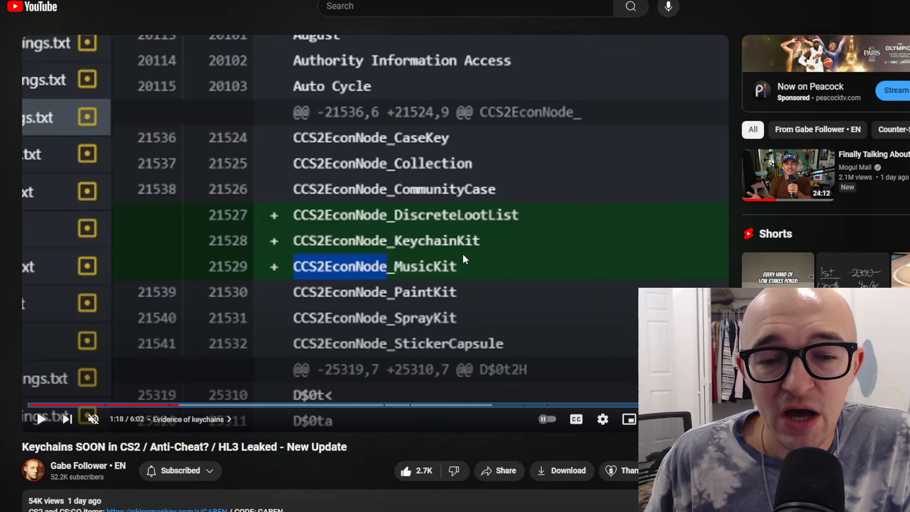
{"action": "mouse_move", "coordinate": [314, 252]}
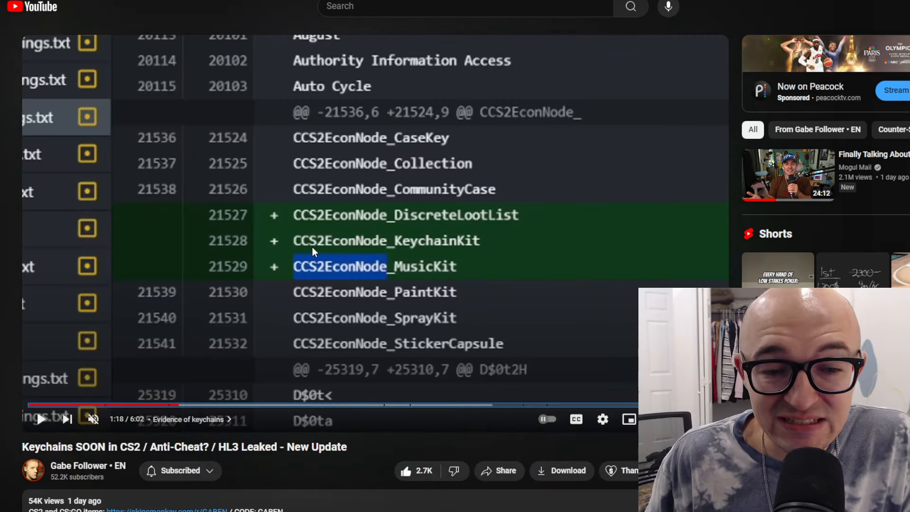
{"action": "mouse_move", "coordinate": [410, 247]}
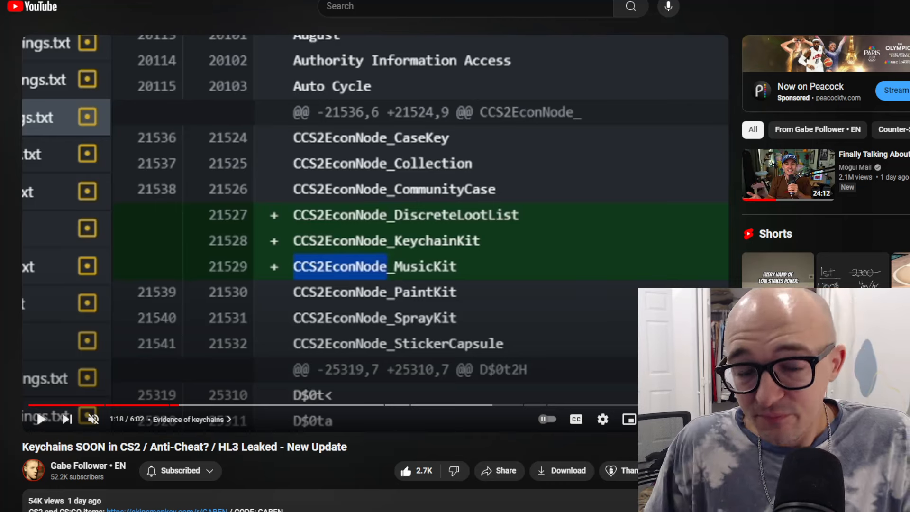
{"action": "mouse_move", "coordinate": [500, 234]}
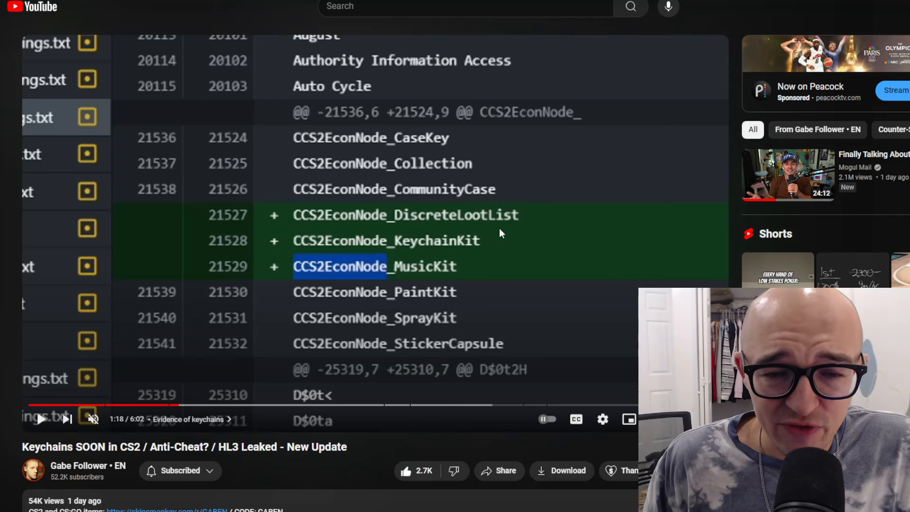
{"action": "mouse_move", "coordinate": [479, 255]}
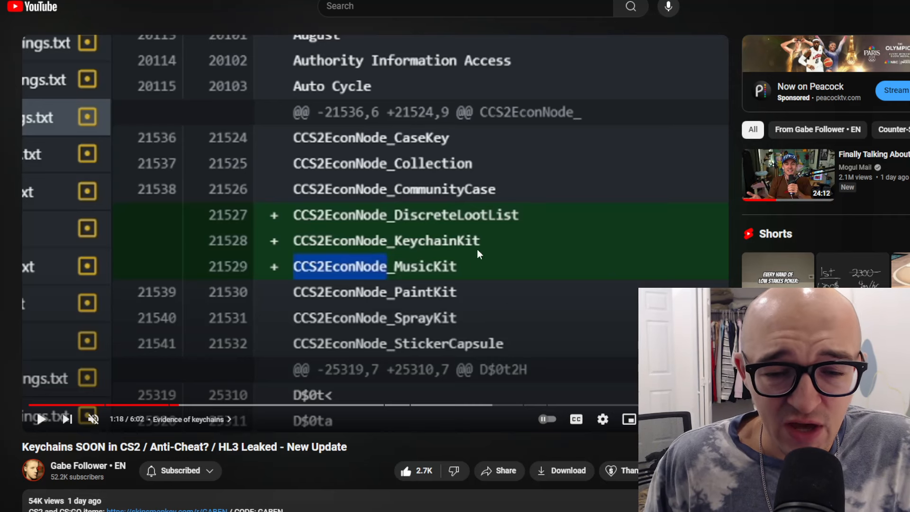
{"action": "mouse_move", "coordinate": [415, 315]}
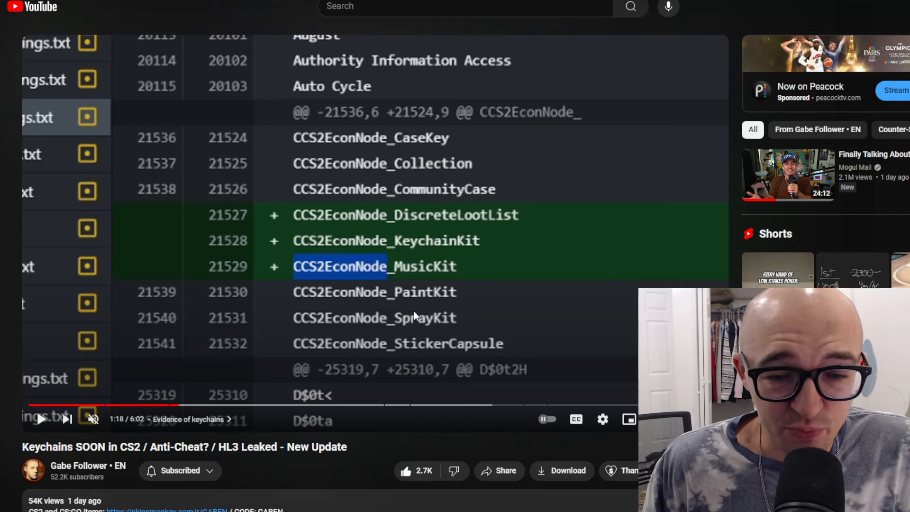
{"action": "mouse_move", "coordinate": [446, 234]}
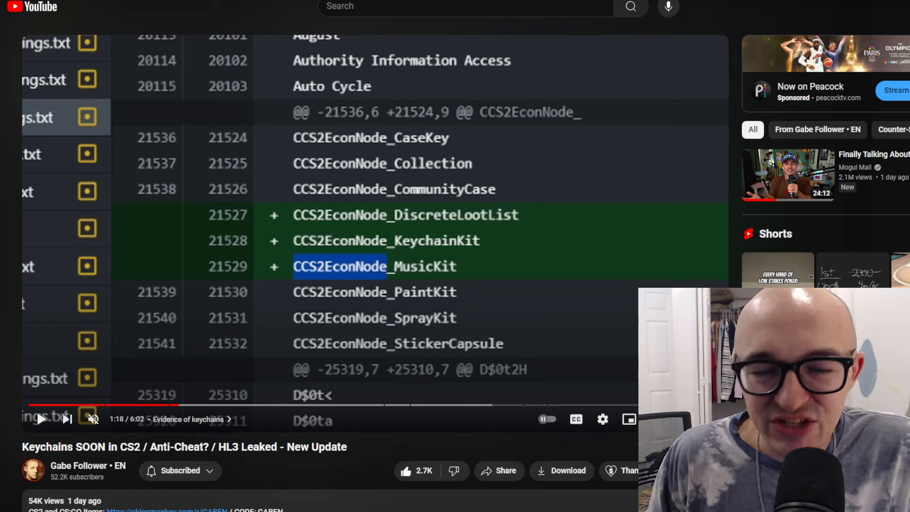
{"action": "mouse_move", "coordinate": [180, 404]}
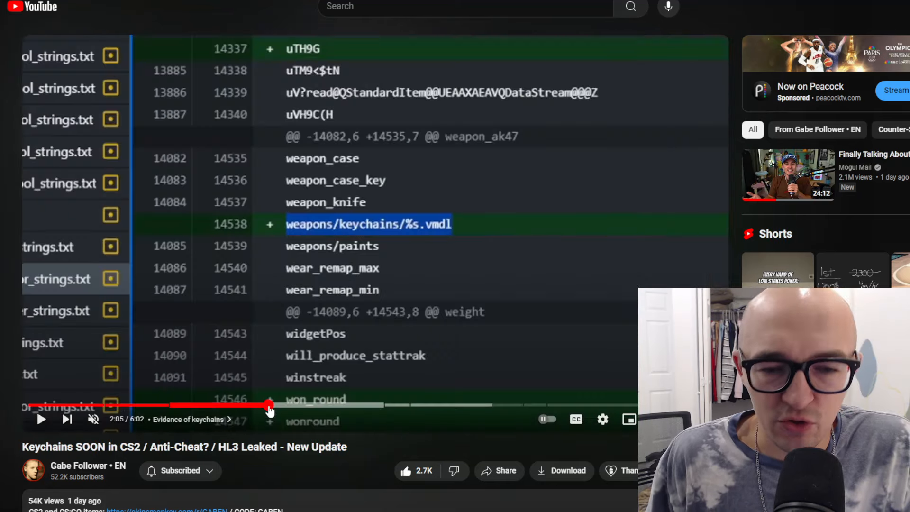
{"action": "mouse_move", "coordinate": [376, 382]}
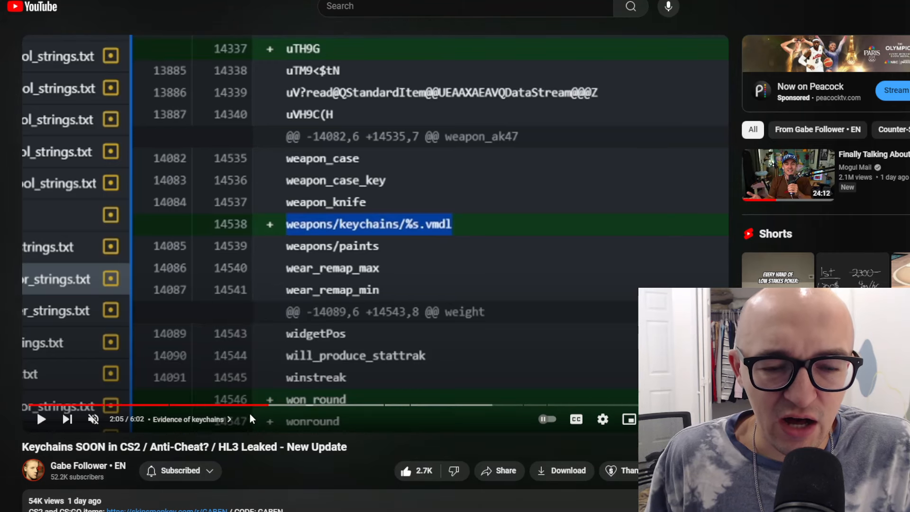
{"action": "mouse_move", "coordinate": [273, 404]}
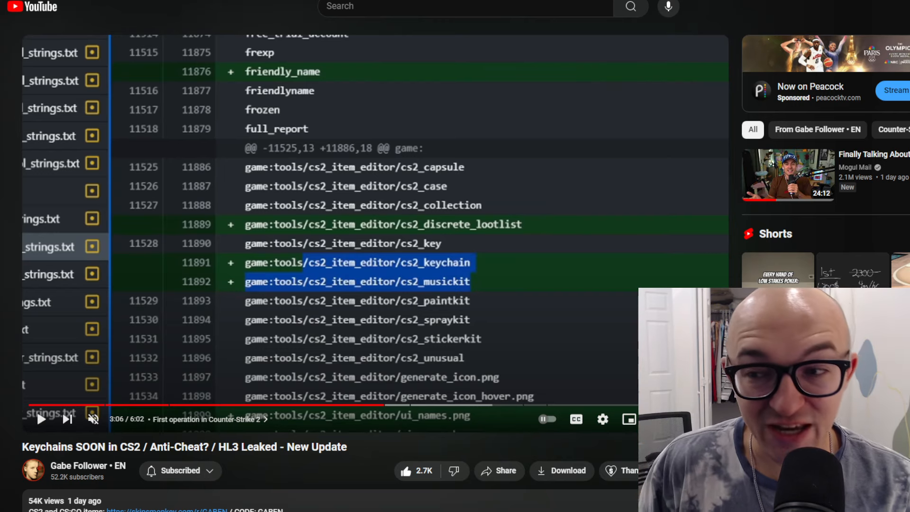
{"action": "mouse_move", "coordinate": [386, 405]}
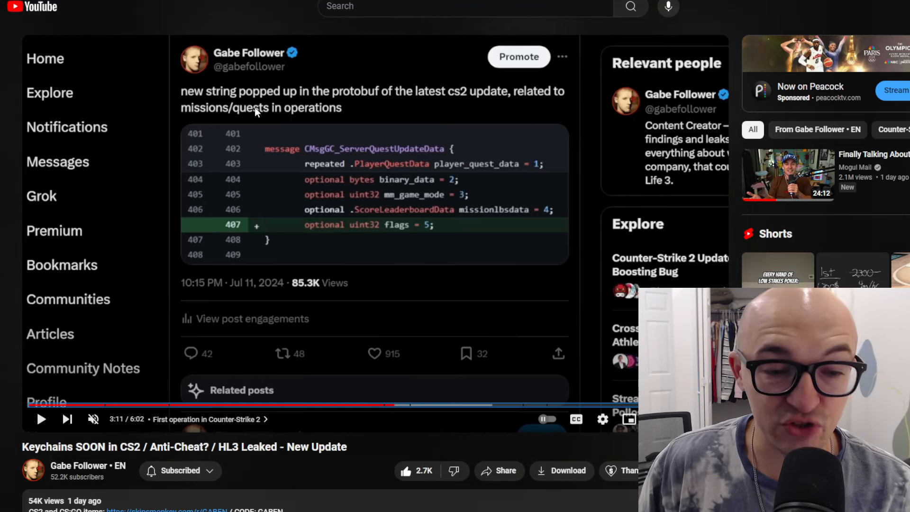
{"action": "mouse_move", "coordinate": [314, 231]}
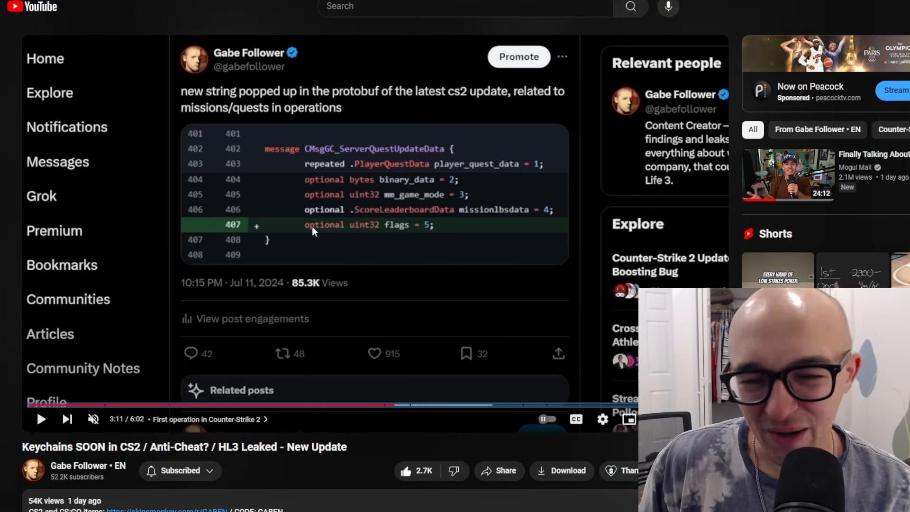
{"action": "mouse_move", "coordinate": [391, 155]}
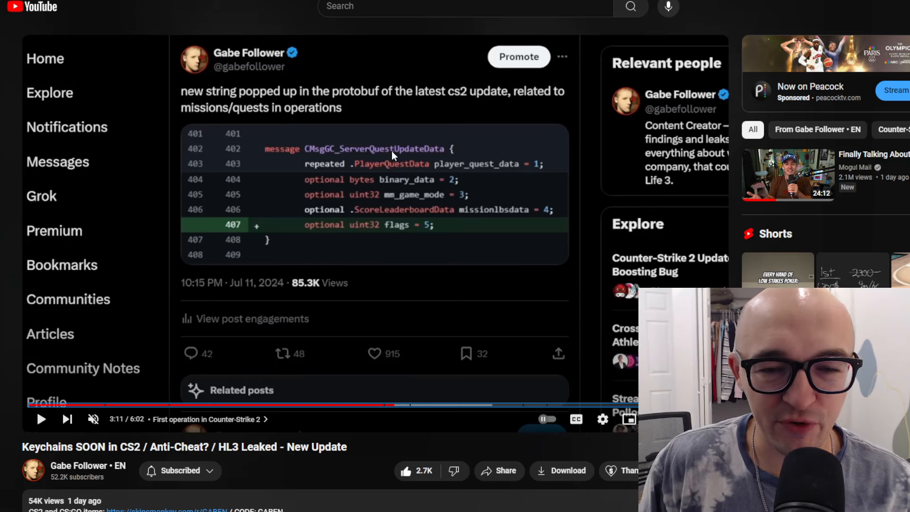
{"action": "mouse_move", "coordinate": [426, 128]}
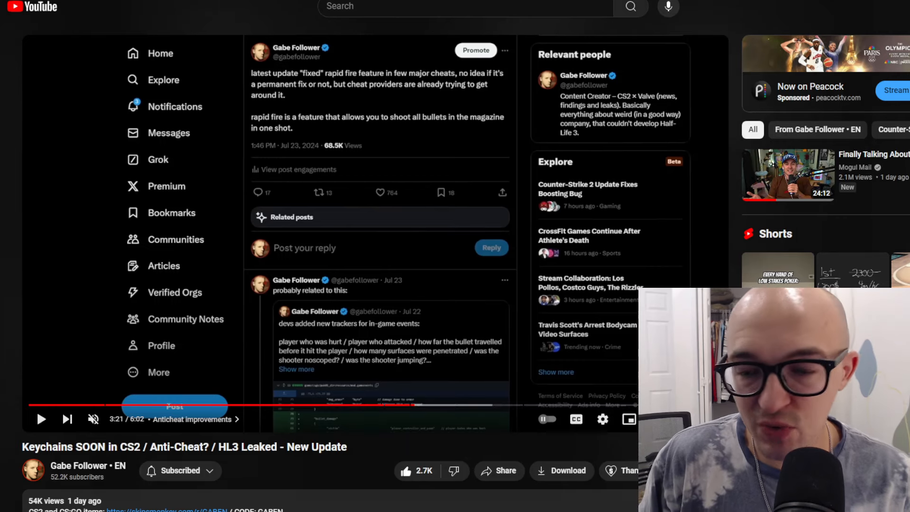
{"action": "mouse_move", "coordinate": [668, 138]}
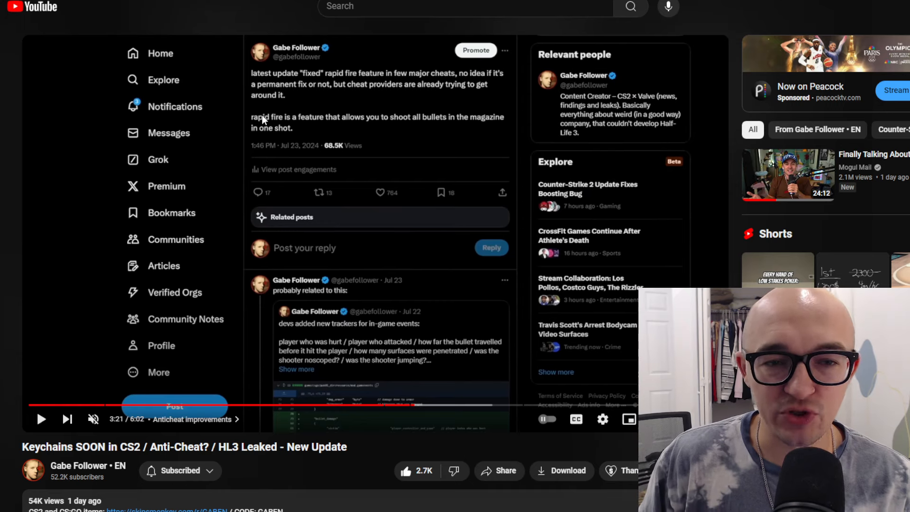
{"action": "mouse_move", "coordinate": [407, 393]}
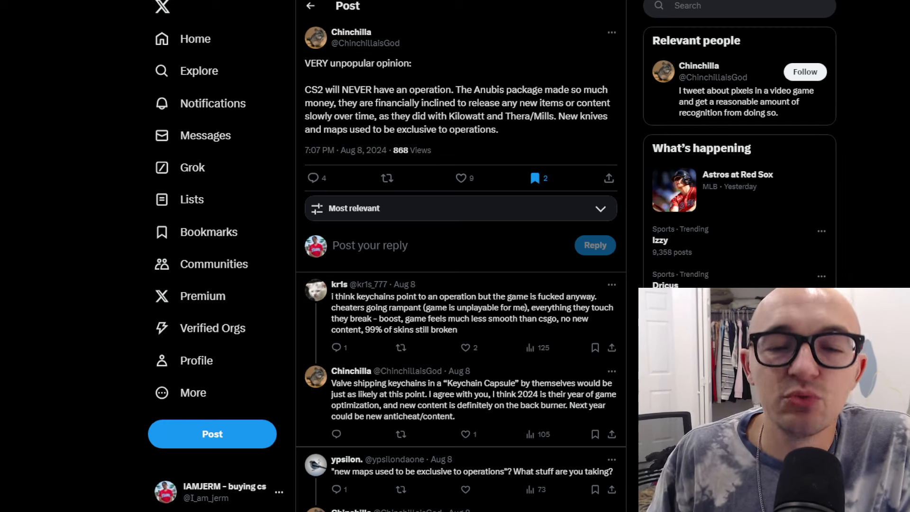
{"action": "mouse_move", "coordinate": [733, 224]}
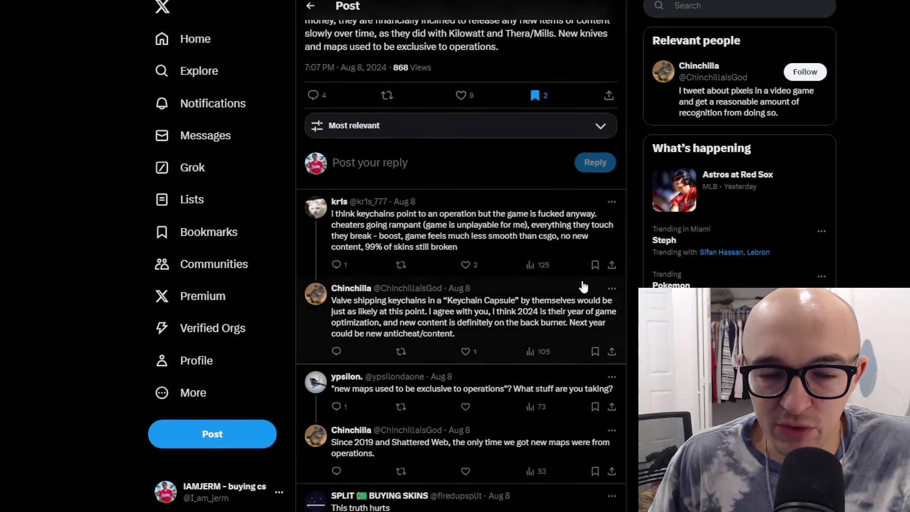
- Scroll the operation-debate replies about new maps only coming from operations
{"action": "scroll", "scroll_direction": "up", "scroll_amount": 3}
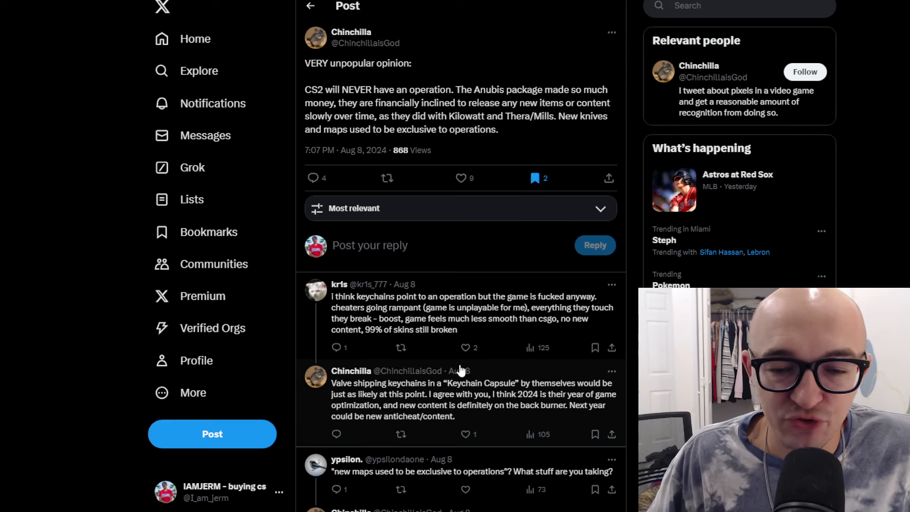
{"action": "scroll", "scroll_direction": "down", "scroll_amount": 3}
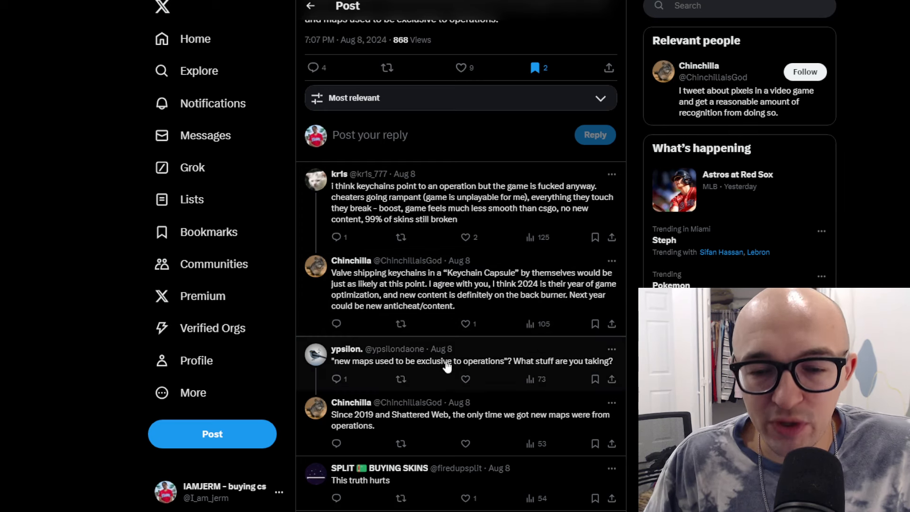
{"action": "mouse_move", "coordinate": [563, 339]}
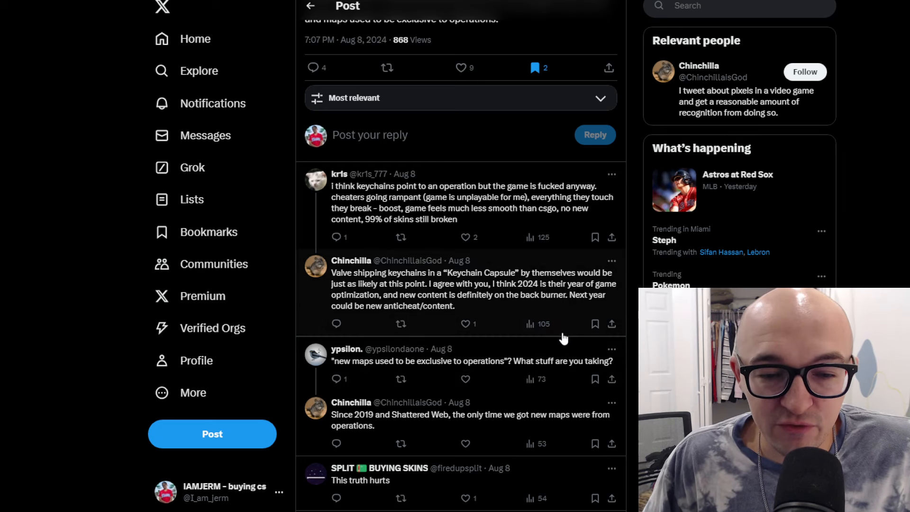
{"action": "mouse_move", "coordinate": [427, 331]}
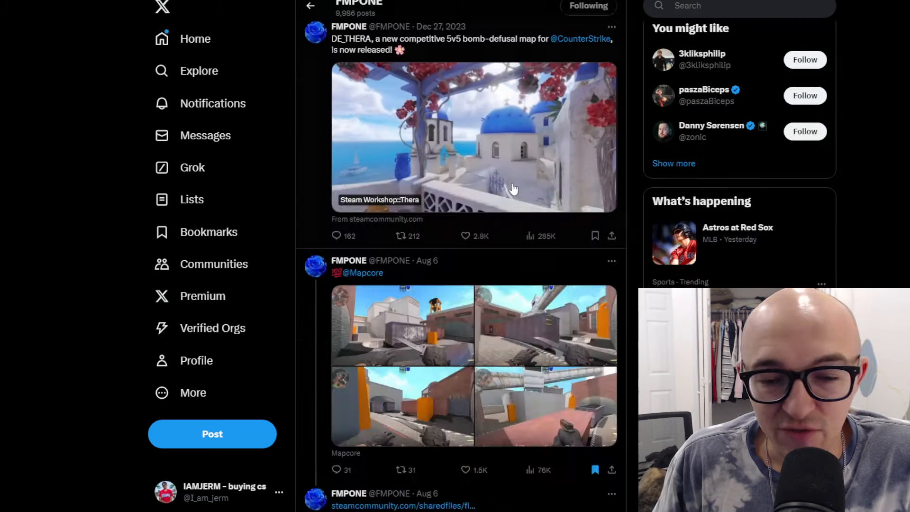
- Browse the mapmaker's feed past the Mapcore, de_coastline and Volcano posts to the Ozzny Printstream post
{"action": "scroll", "scroll_direction": "down", "scroll_amount": 3}
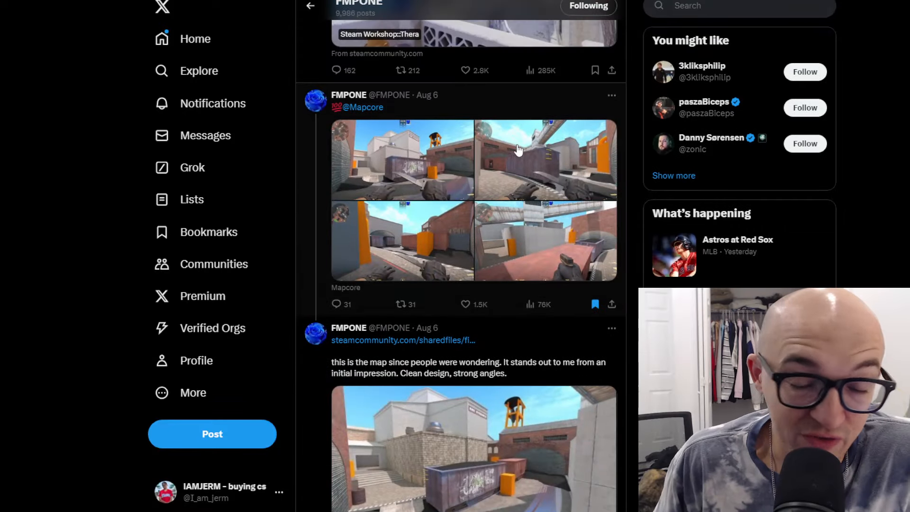
{"action": "mouse_move", "coordinate": [506, 170]}
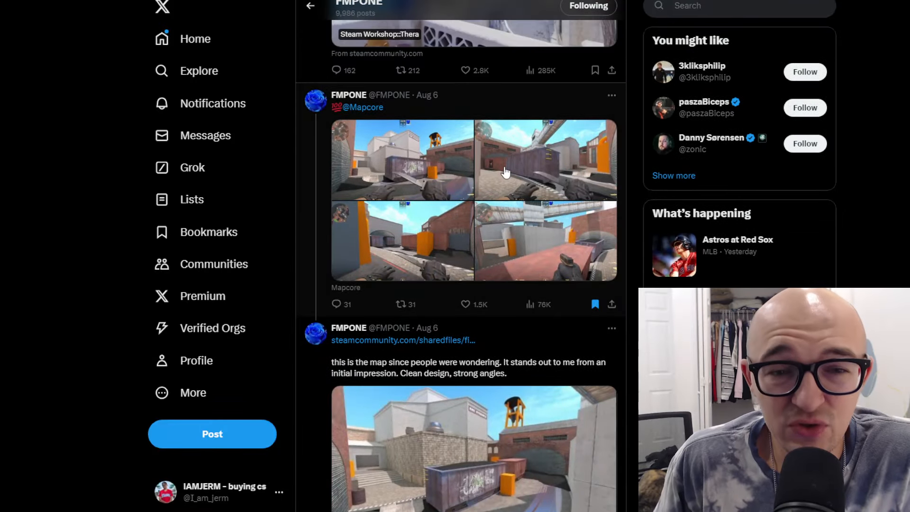
{"action": "scroll", "scroll_direction": "down", "scroll_amount": 3}
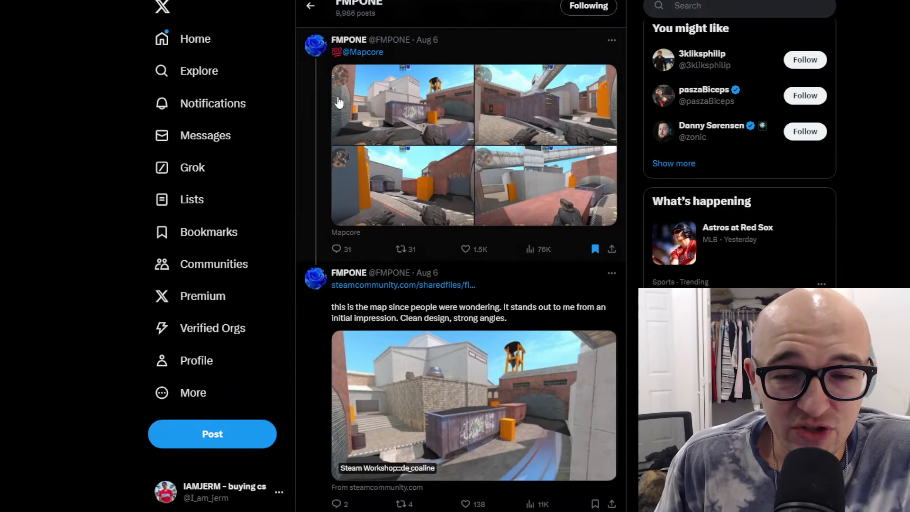
{"action": "left_click", "coordinate": [401, 104]}
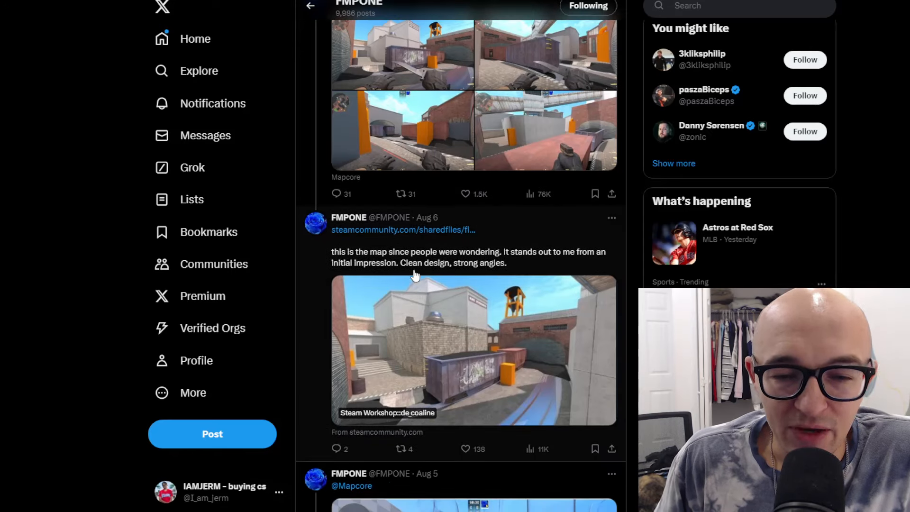
{"action": "scroll", "scroll_direction": "down", "scroll_amount": 3}
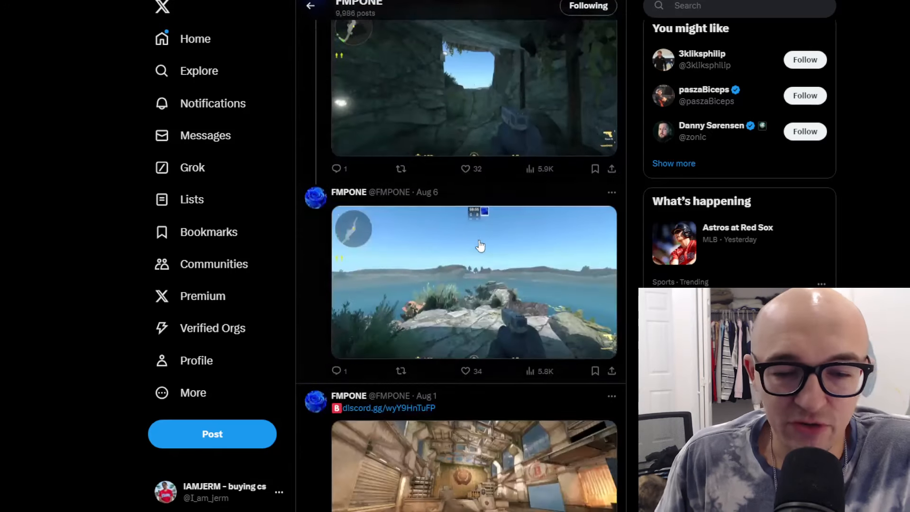
{"action": "scroll", "scroll_direction": "down", "scroll_amount": 3}
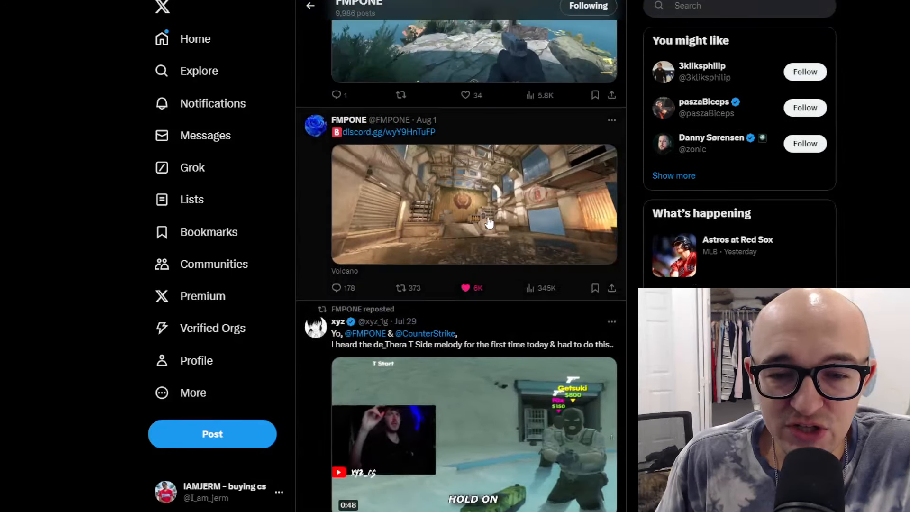
{"action": "scroll", "scroll_direction": "down", "scroll_amount": 3}
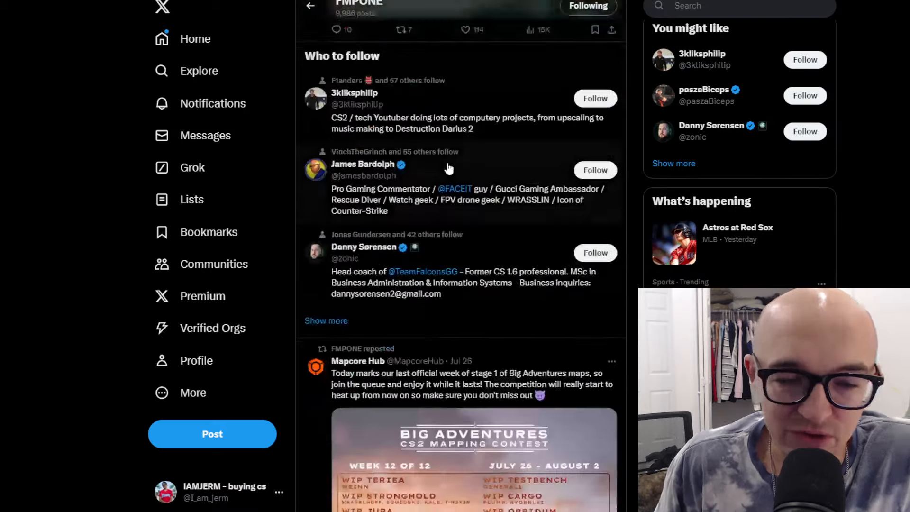
{"action": "scroll", "scroll_direction": "down", "scroll_amount": 3}
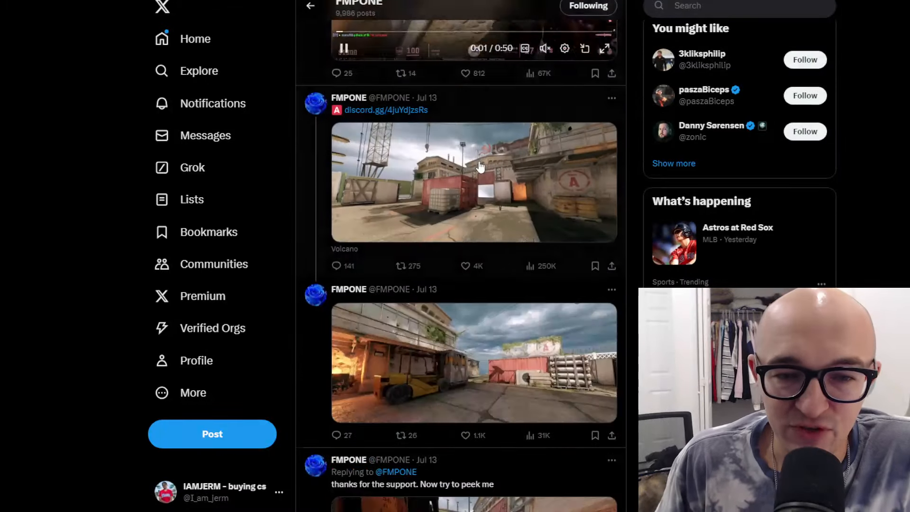
{"action": "scroll", "scroll_direction": "down", "scroll_amount": 3}
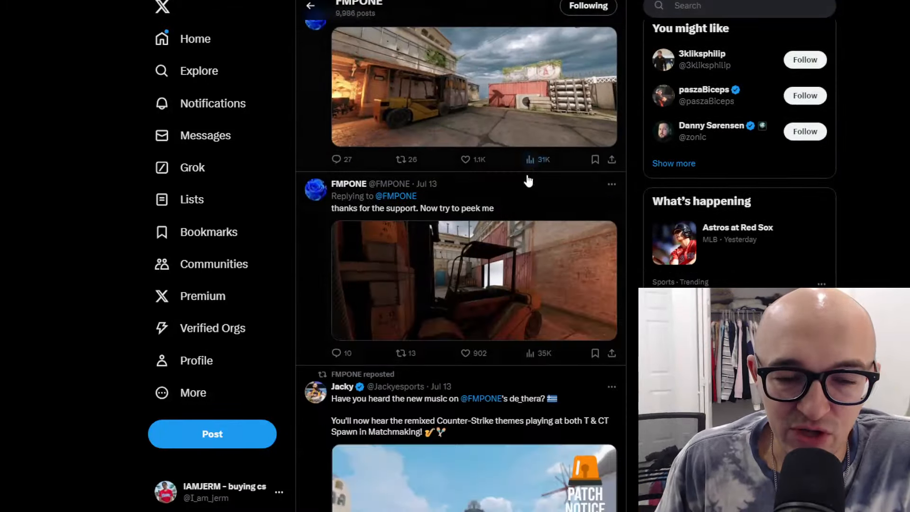
{"action": "scroll", "scroll_direction": "down", "scroll_amount": 3}
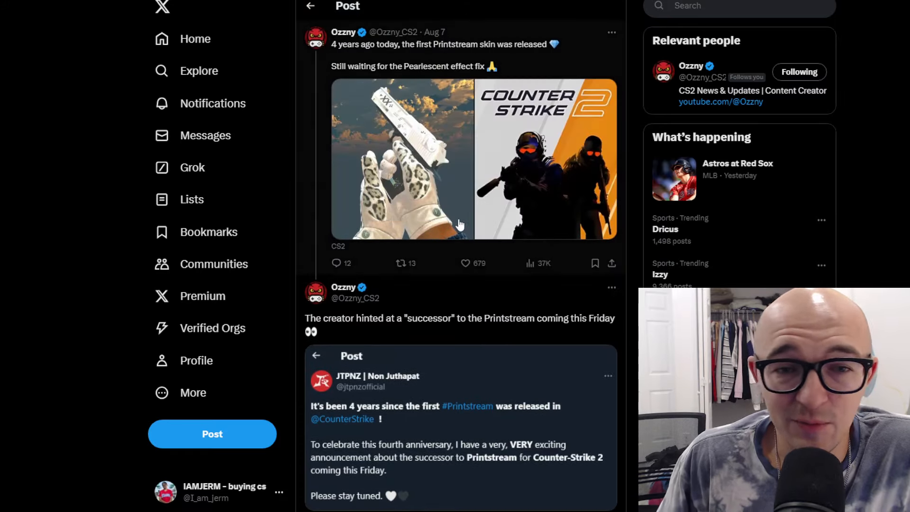
- Scroll the Ozzny post to the quoted Printstream successor announcement for this Friday
{"action": "scroll", "scroll_direction": "down", "scroll_amount": 3}
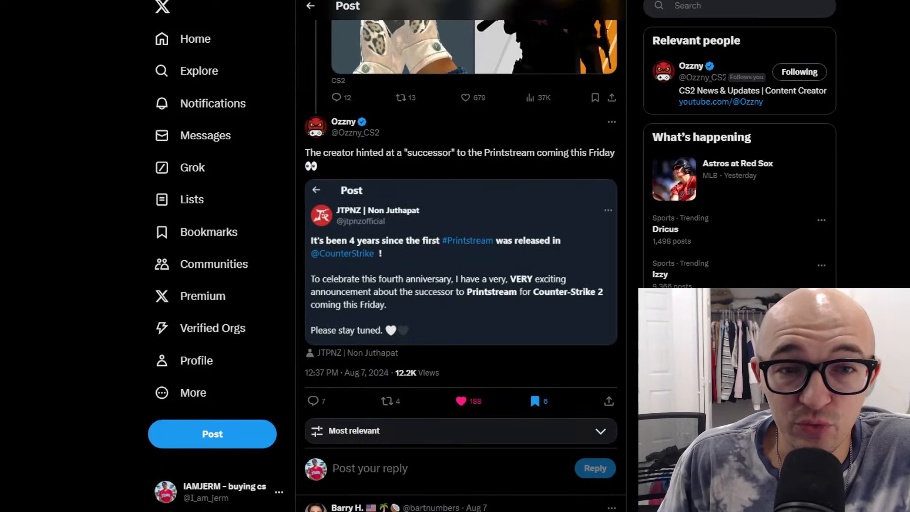